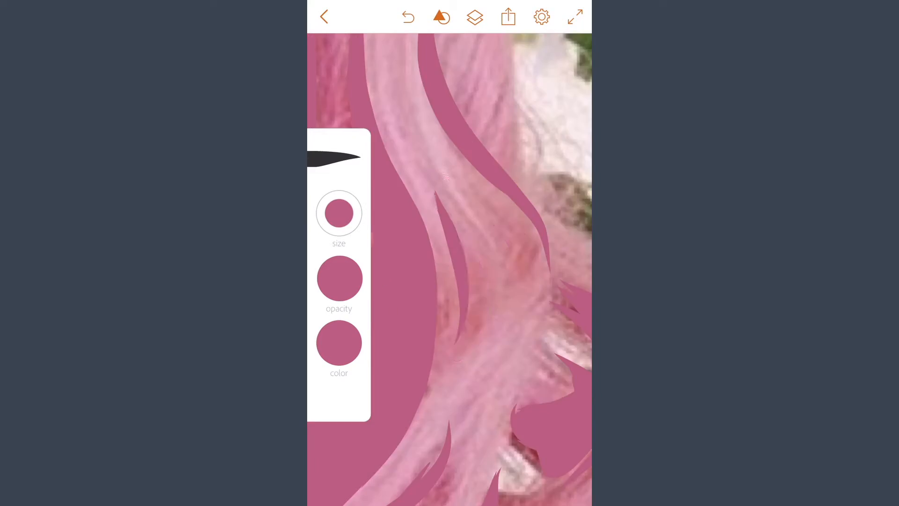
Step: Paint the pink wavy bob with fringe, layered strands, curls and lighter highlight strokes
left_click(473, 17)
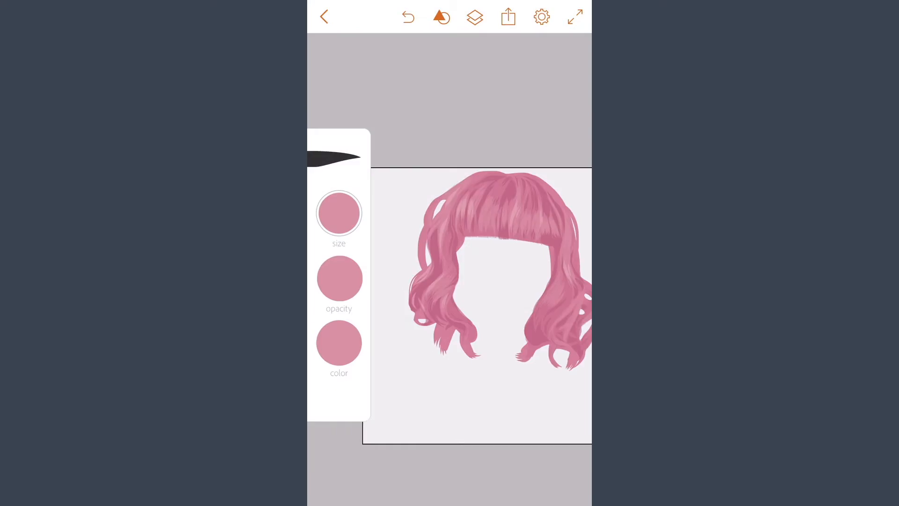
left_click(339, 343)
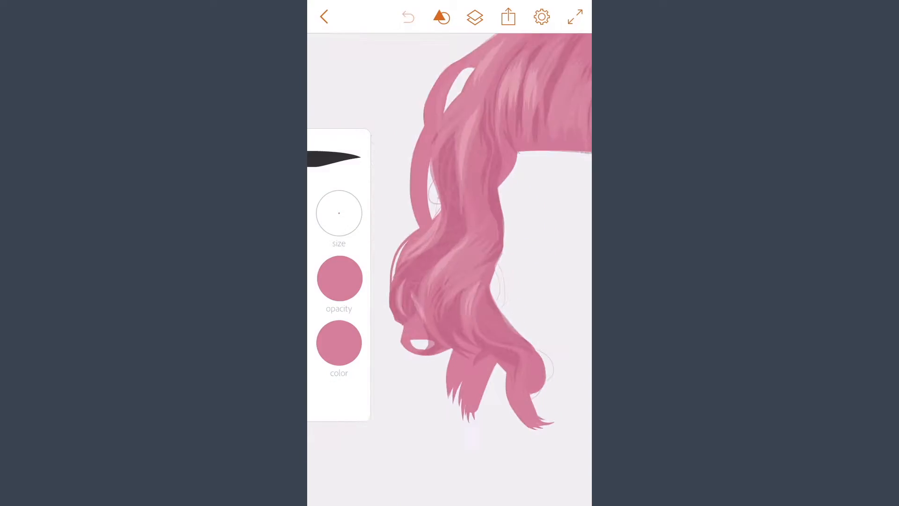
left_click(474, 16)
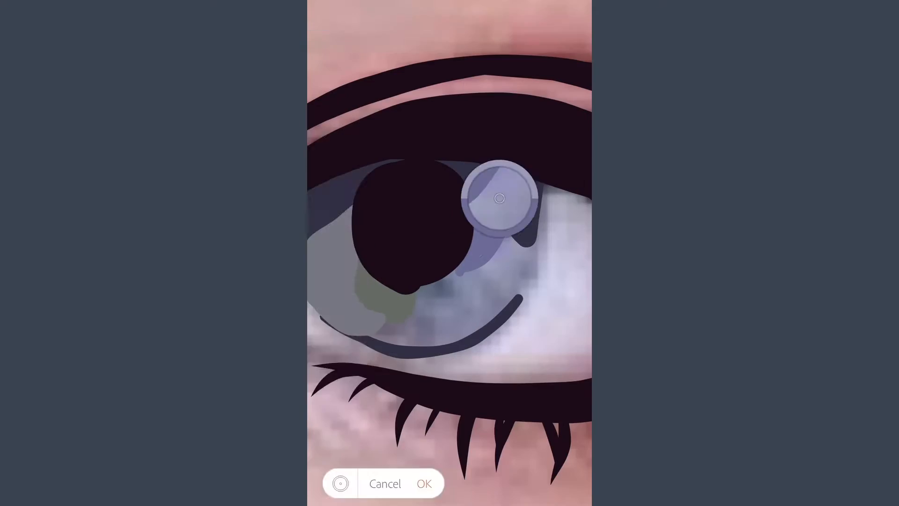
Step: Paint both eyes with dark liner, lashes and grey-blue irises sampled from the photo
left_click(424, 483)
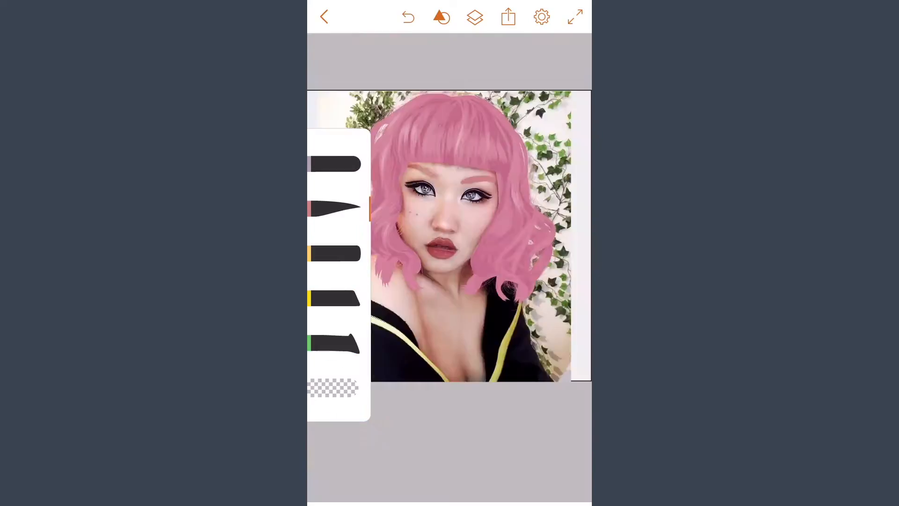
left_click(474, 17)
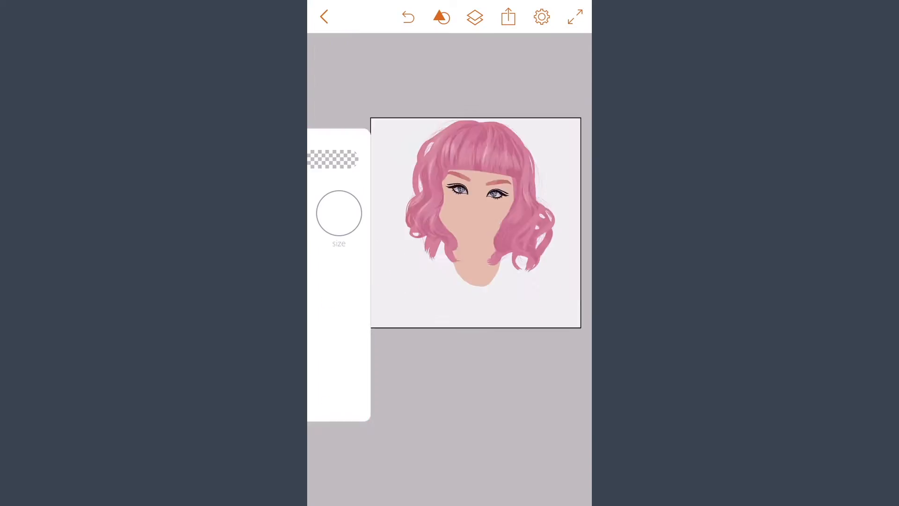
Step: Fill the face with skin tone and add a darker tapered contour stroke along the cheek
left_click(474, 17)
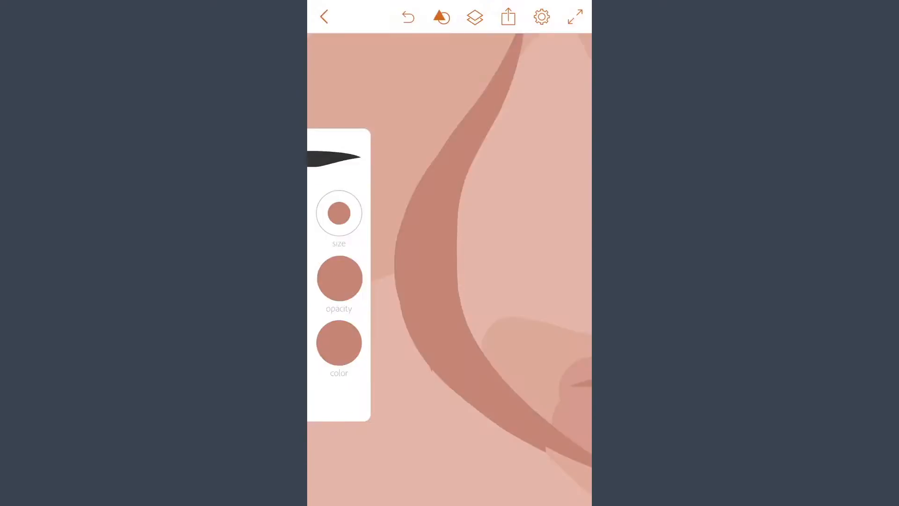
left_click(339, 342)
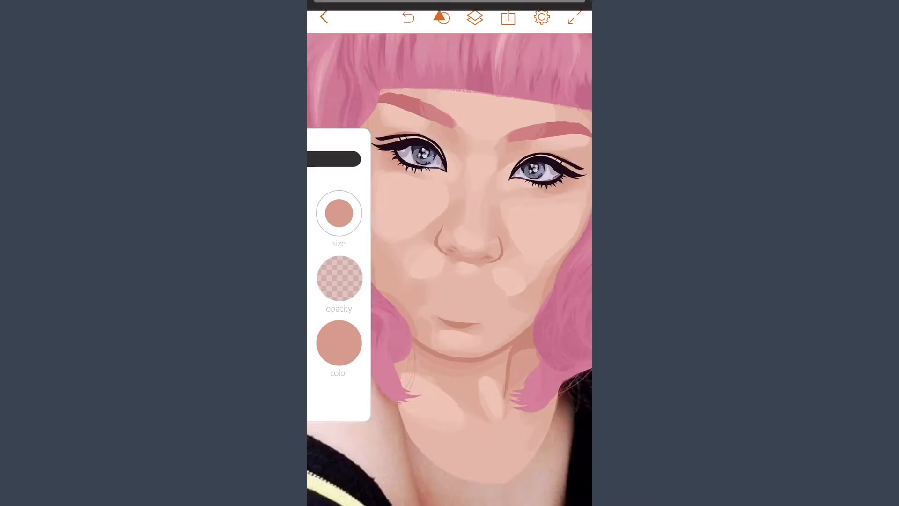
Step: Layer semi-transparent skin shading patches and paint the lips in deep maroon and rose reds
left_click(475, 17)
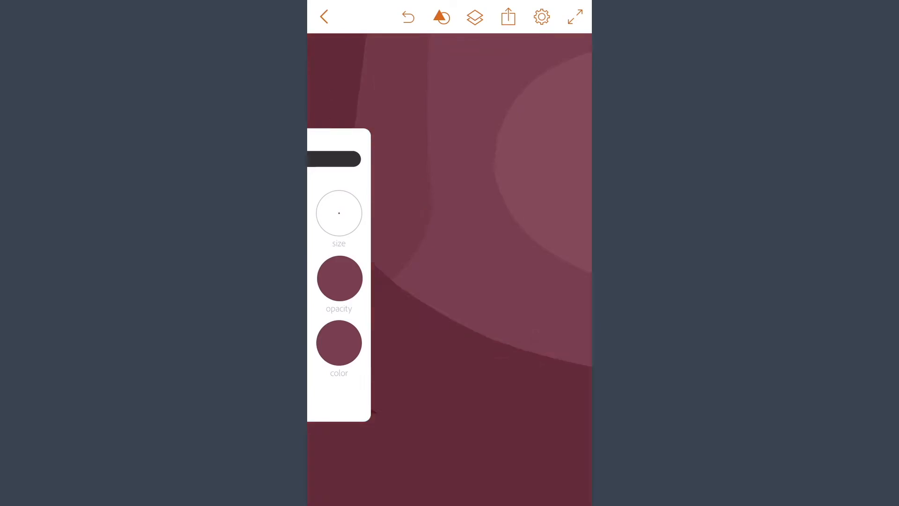
left_click(338, 343)
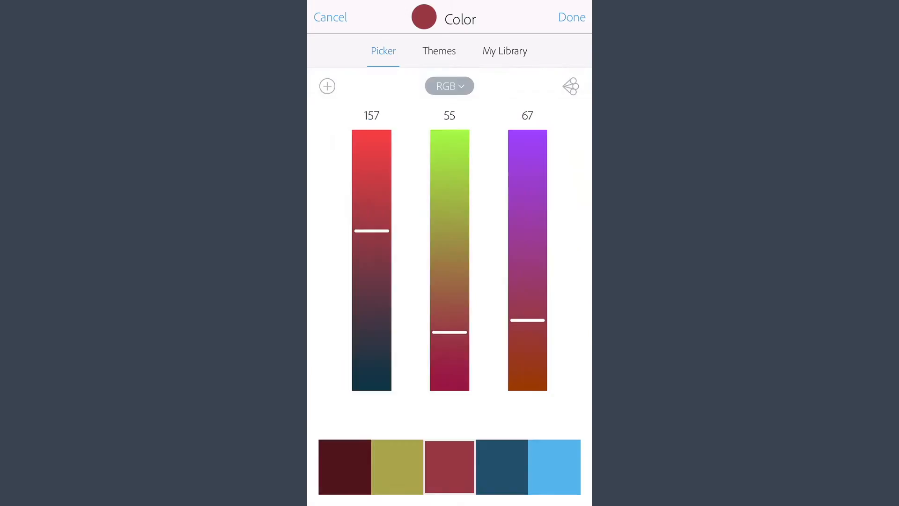
Step: Trace dark ivy stems and fill olive leaves with sampled darker shading below the hair
left_click(570, 17)
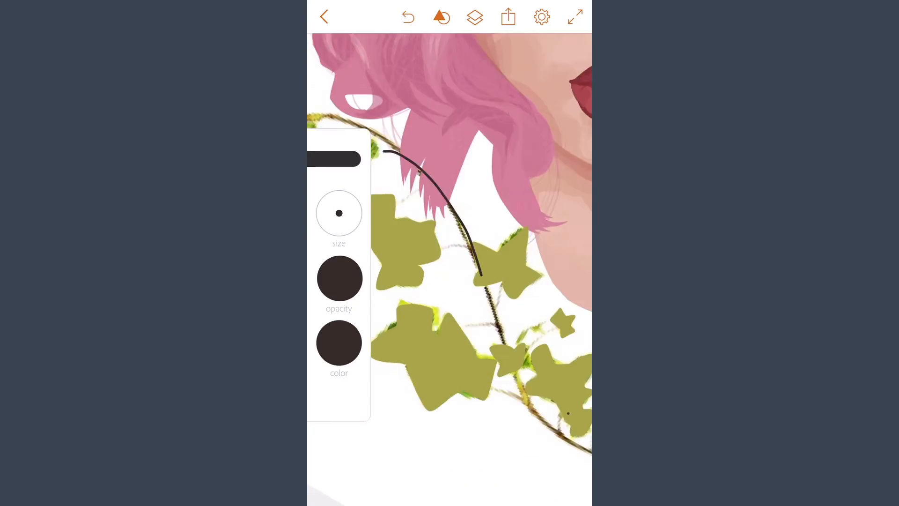
left_click(474, 16)
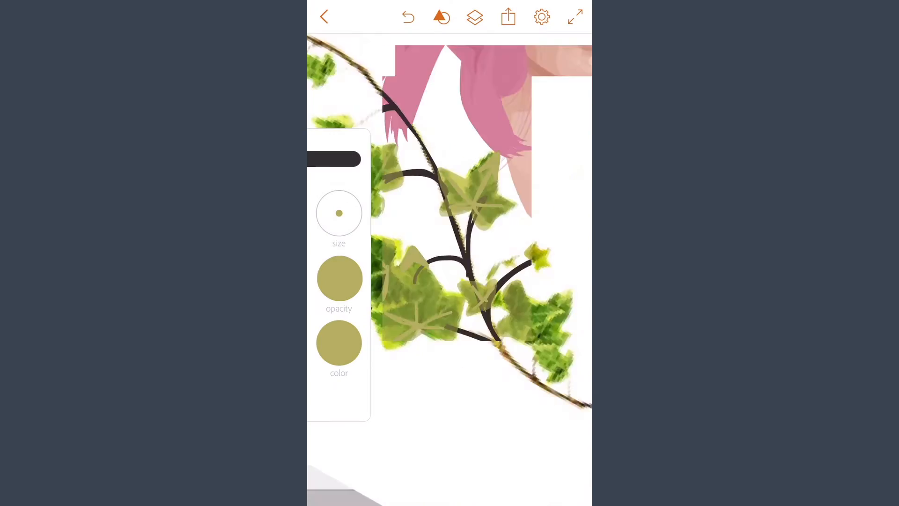
left_click(474, 17)
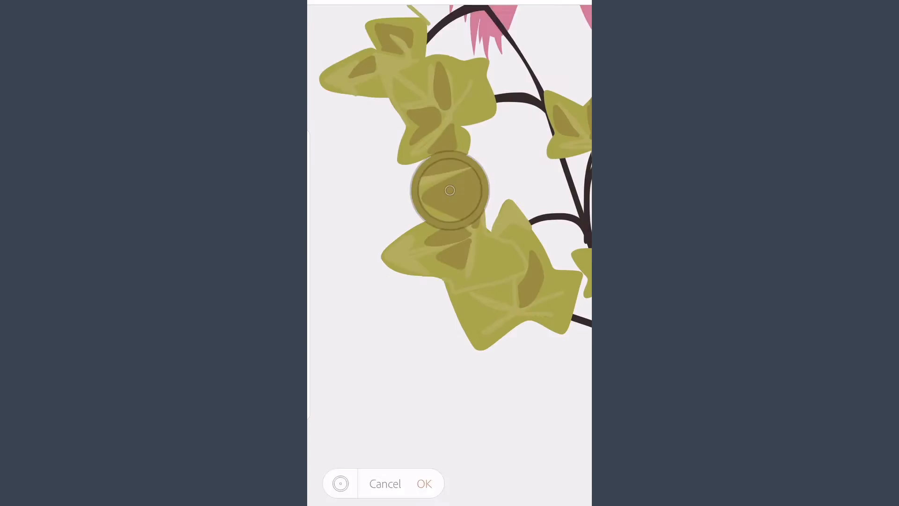
left_click(423, 483)
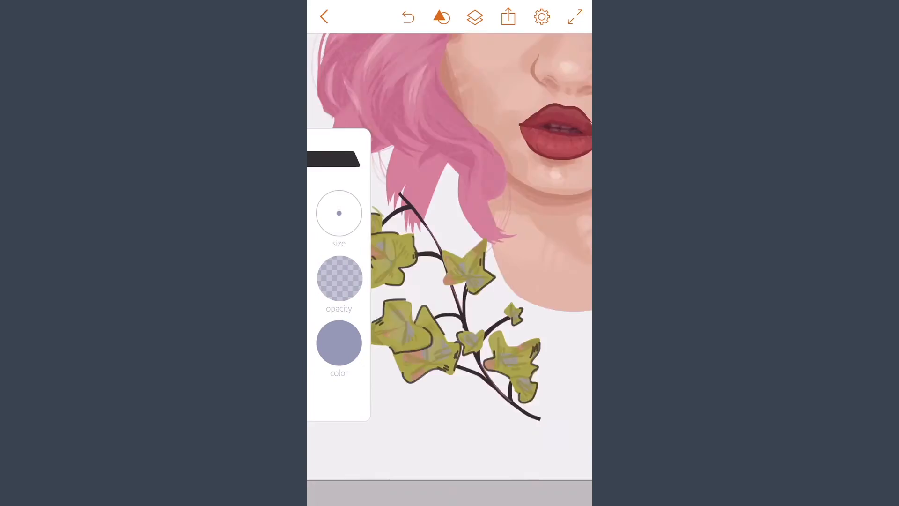
Step: Outline the ivy leaves in dark brown and add pink and grey-blue accent strokes
left_click(474, 17)
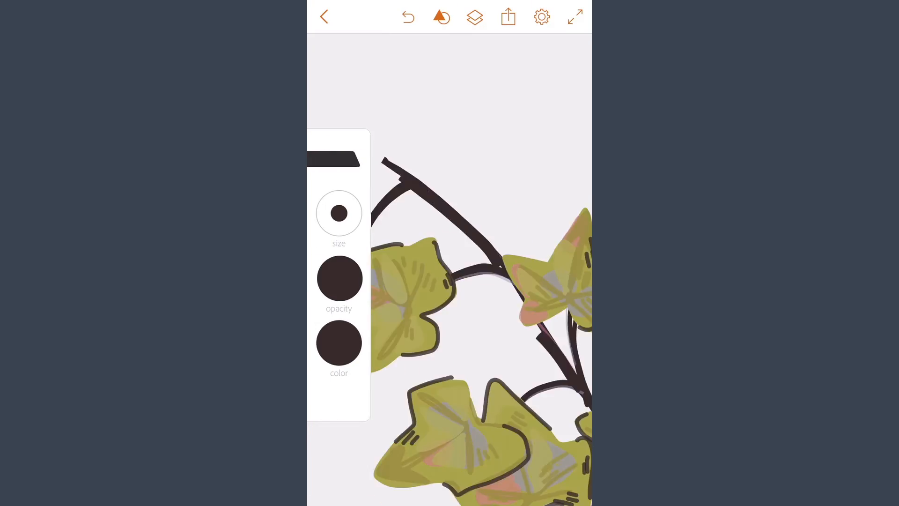
left_click(474, 16)
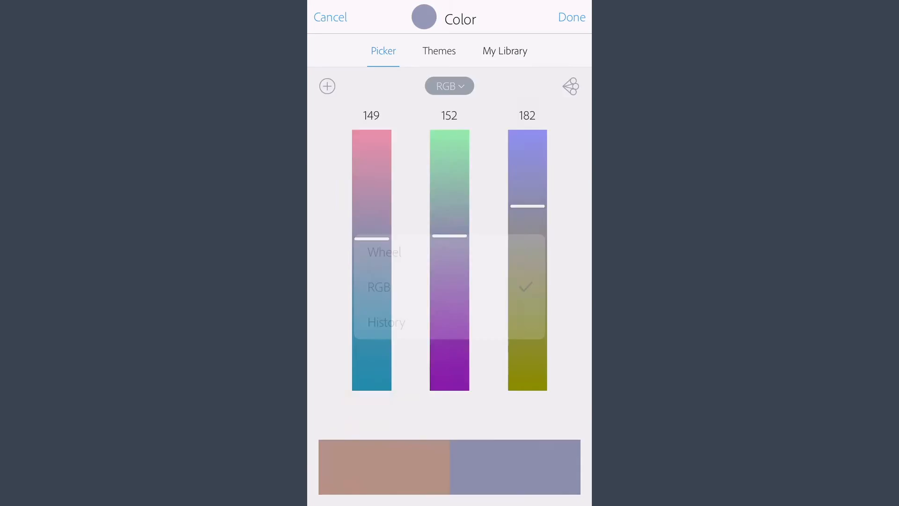
left_click(571, 17)
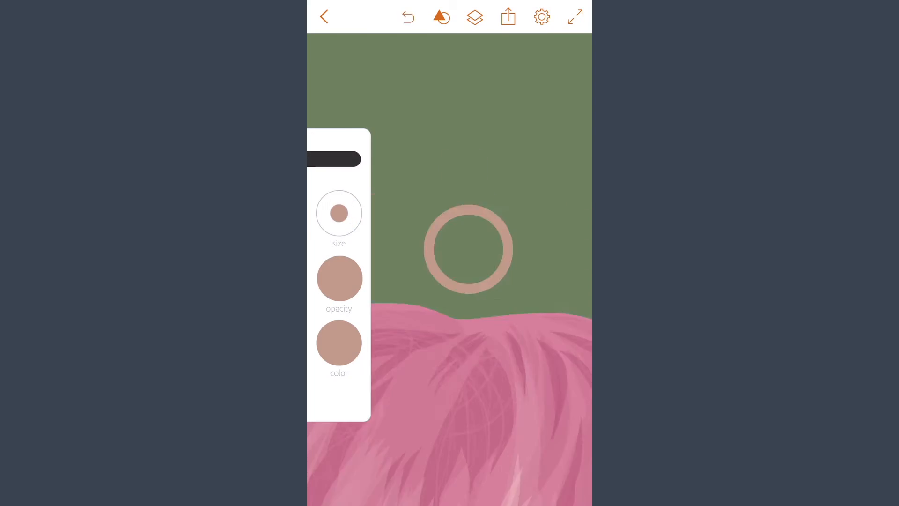
Step: Fill the background layer muted green and show the layer stack above the photo
left_click(473, 17)
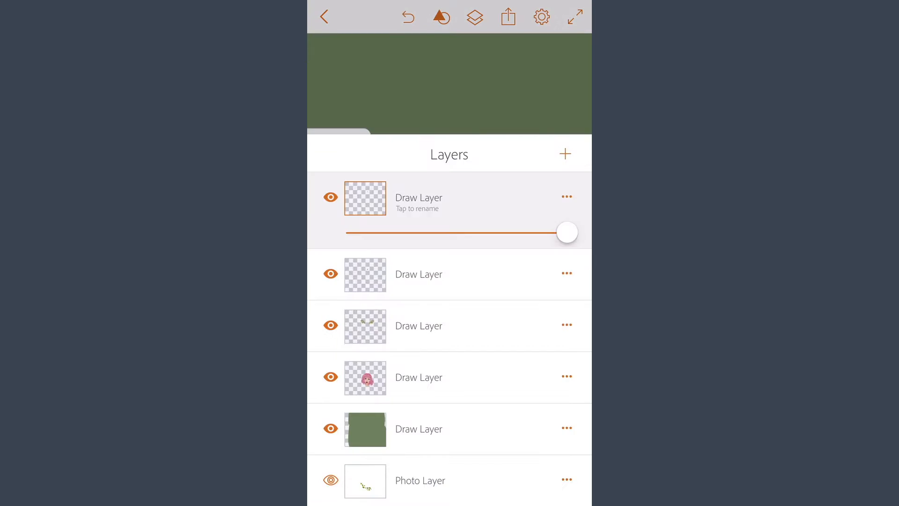